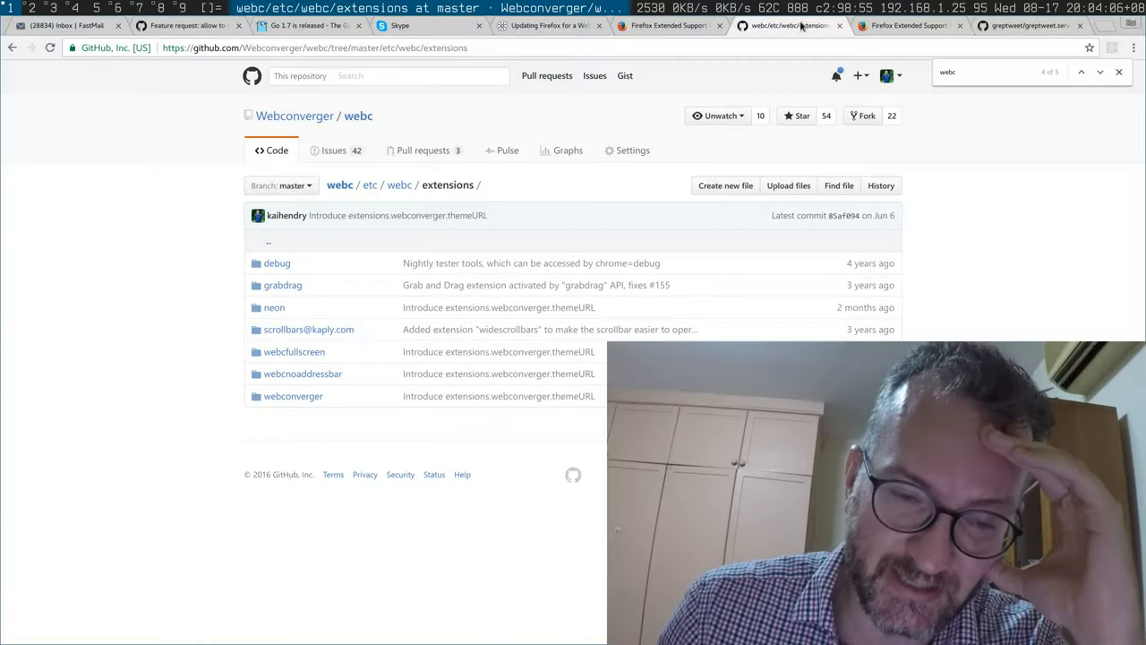
{"action": "mouse_move", "coordinate": [276, 261]}
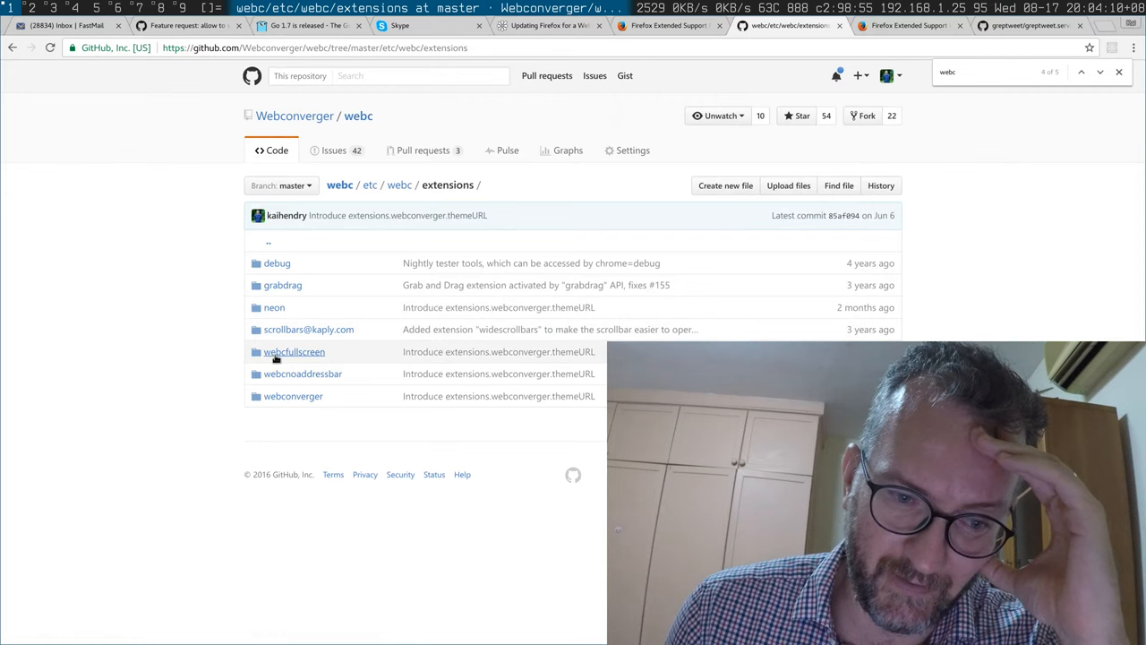
{"action": "mouse_move", "coordinate": [333, 435]}
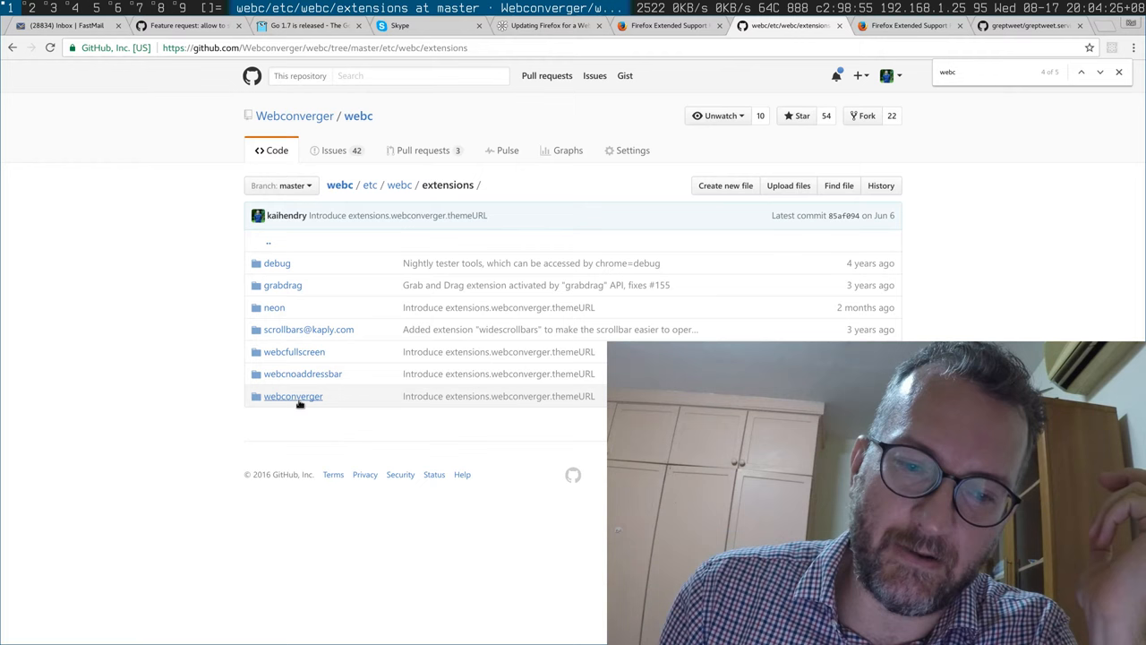
Step: Enter the webconverger folder listing its components, content, preferences, modules and manifest files
{"action": "left_click", "coordinate": [294, 396]}
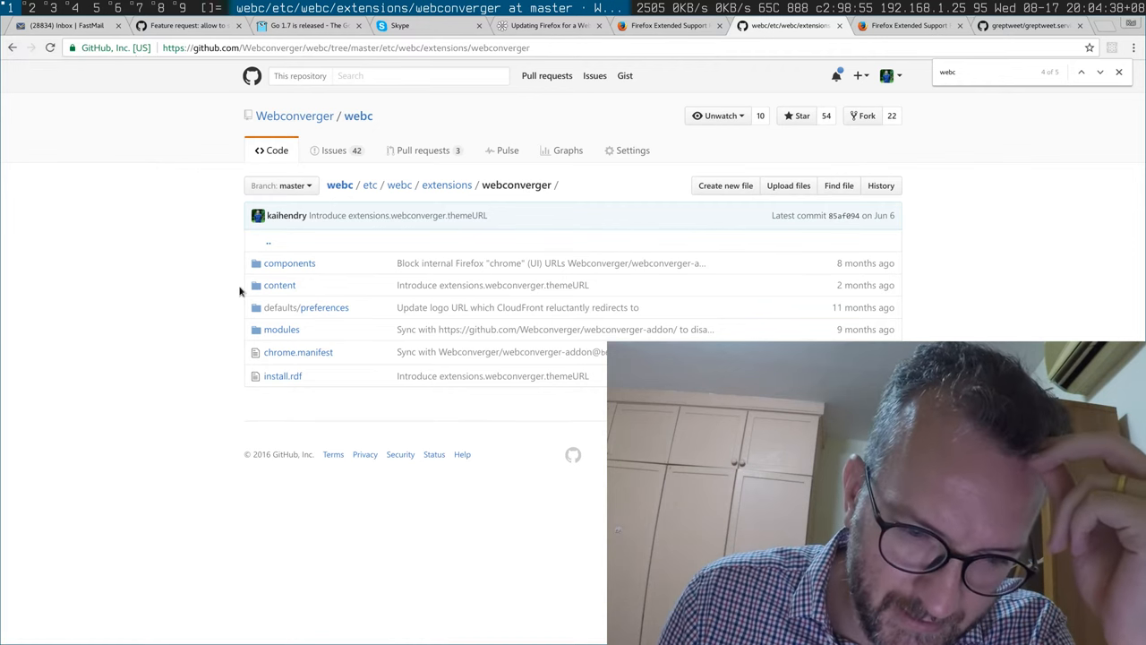
Step: Review the folder files and switch to the running webc VM in VirtualBox
{"action": "left_click", "coordinate": [280, 285]}
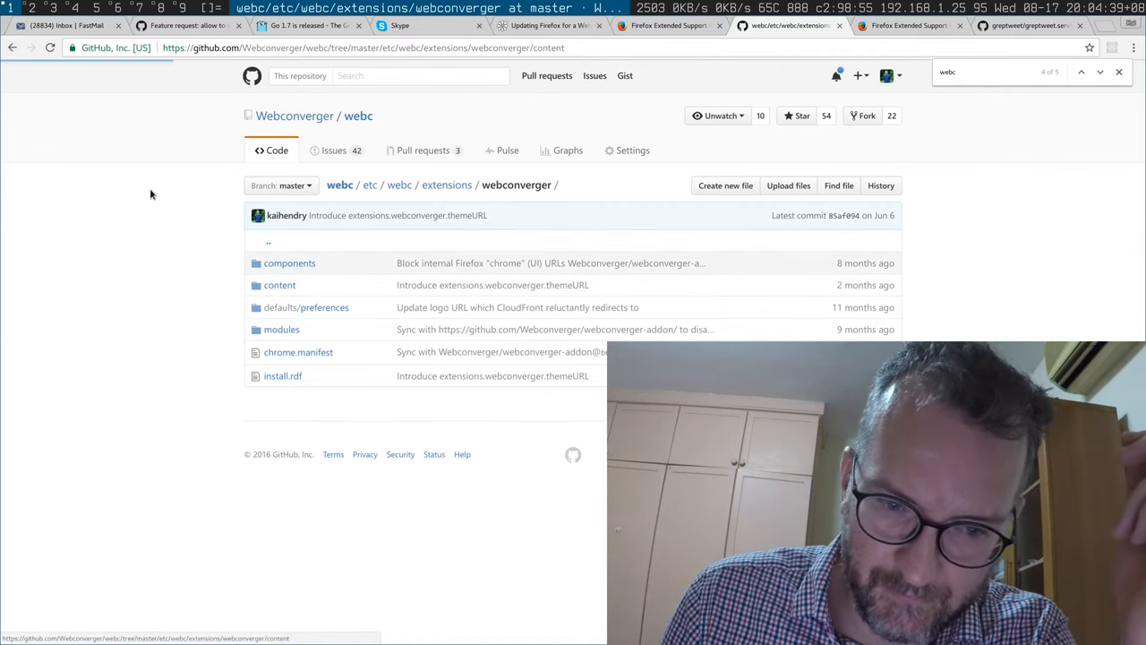
{"action": "left_click", "coordinate": [280, 285]}
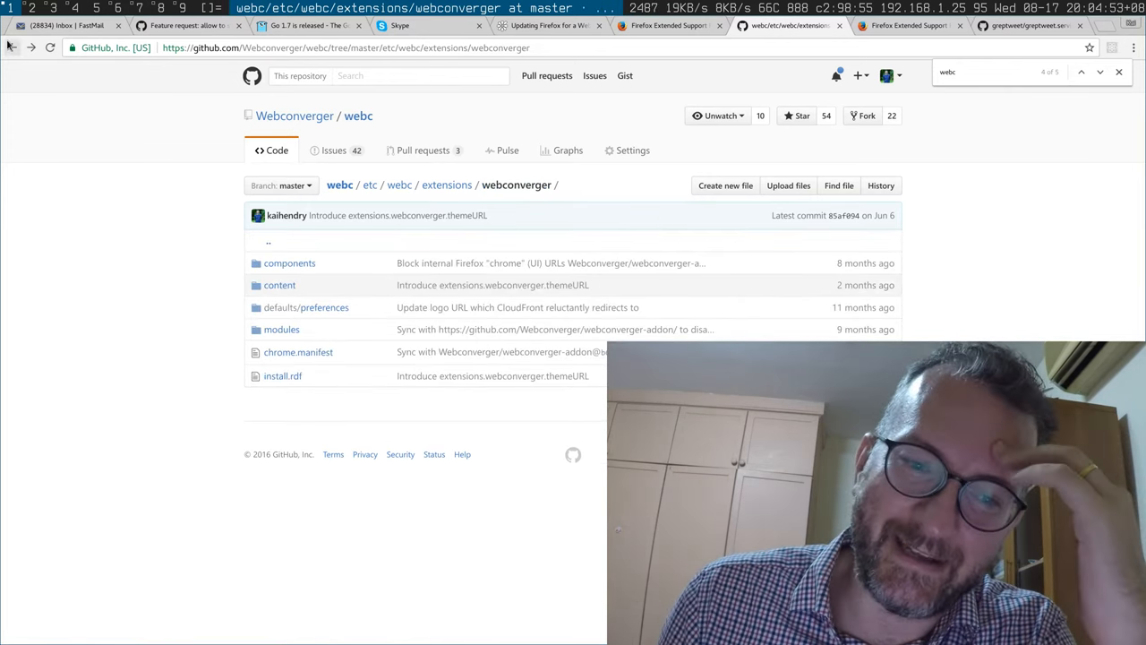
{"action": "left_click", "coordinate": [446, 185]}
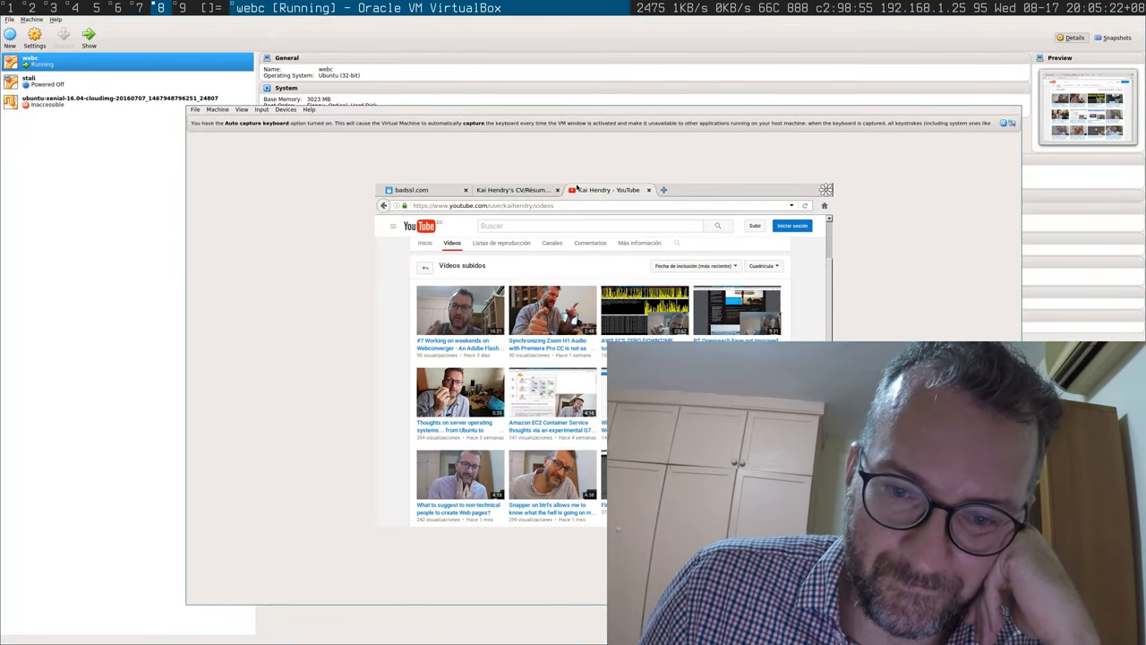
Step: Load the about: page showing Webconverger and Firefox version details via the version link
{"action": "type", "text": "about"}
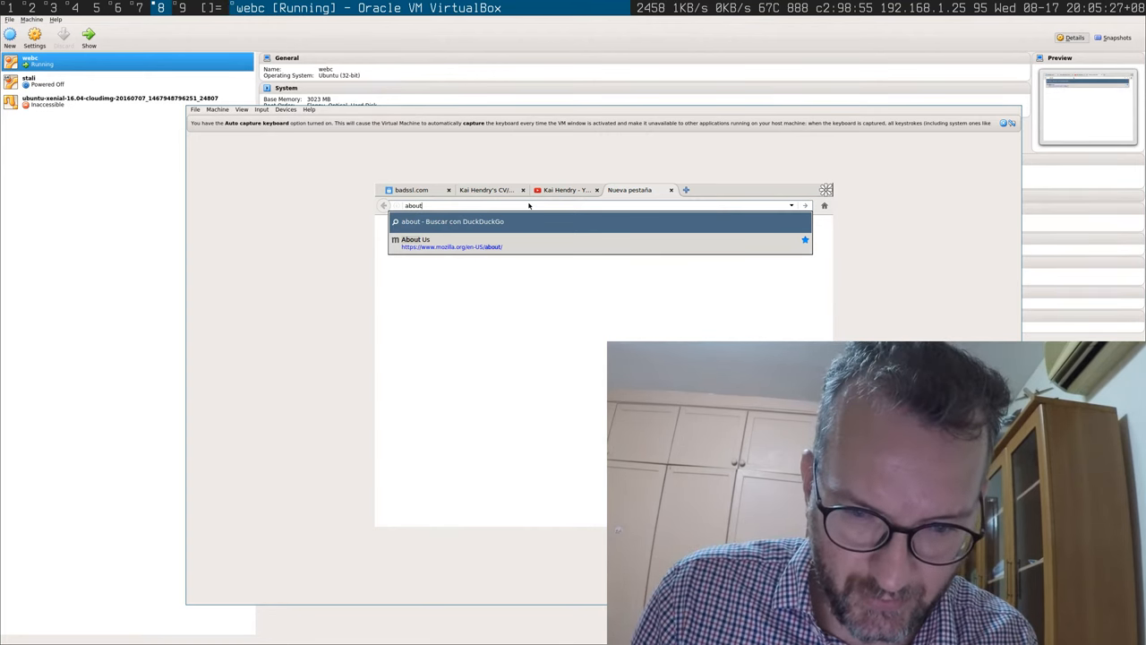
{"action": "type", "text": "."}
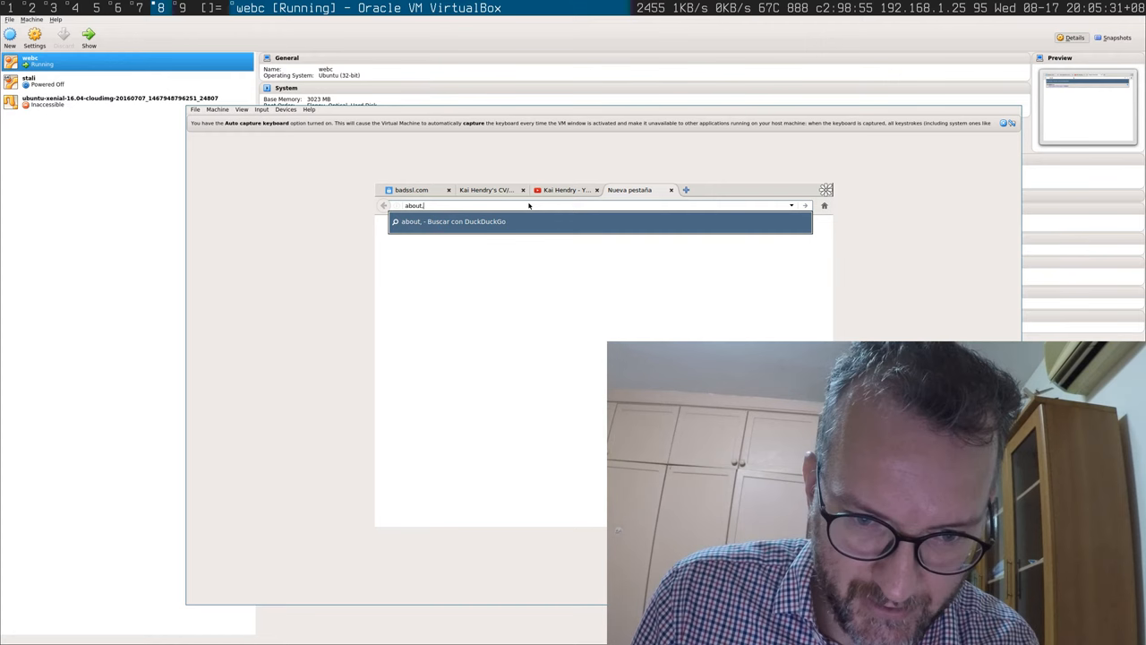
{"action": "key", "text": "BackSpace"}
{"action": "type", "text": ":"}
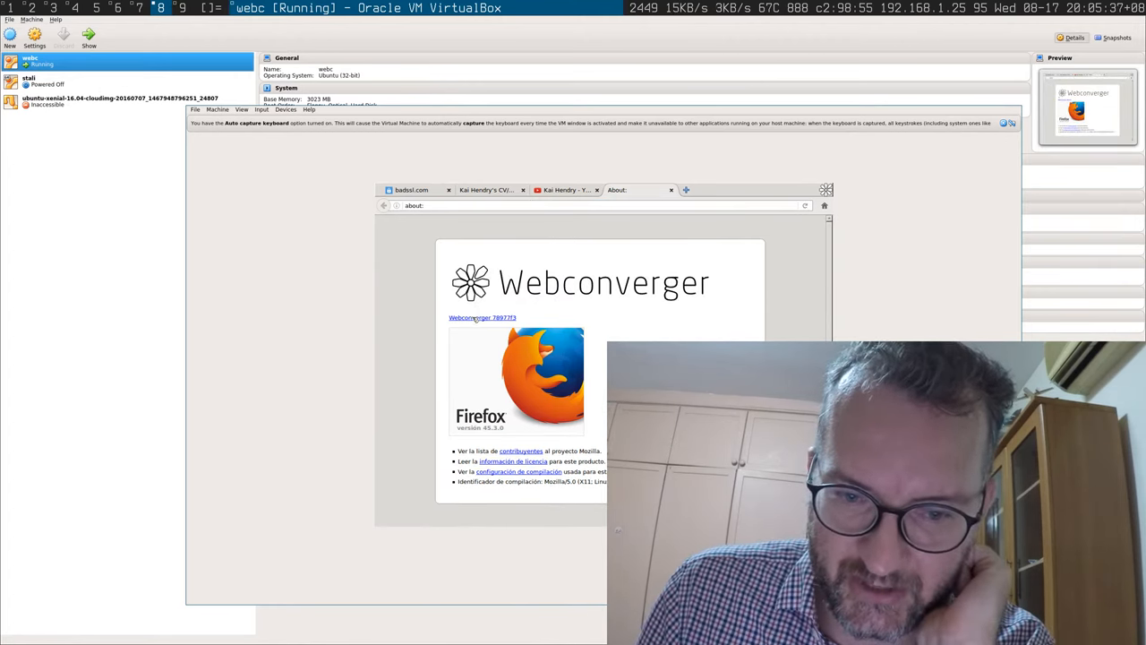
{"action": "left_click", "coordinate": [482, 317]}
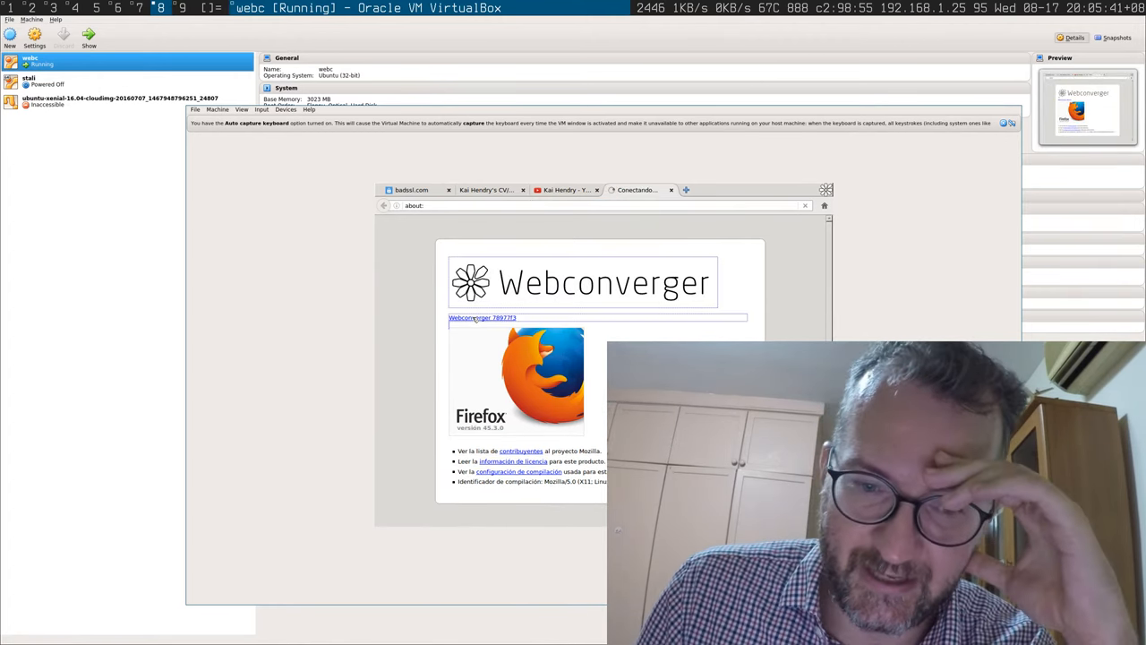
{"action": "left_click", "coordinate": [482, 317]}
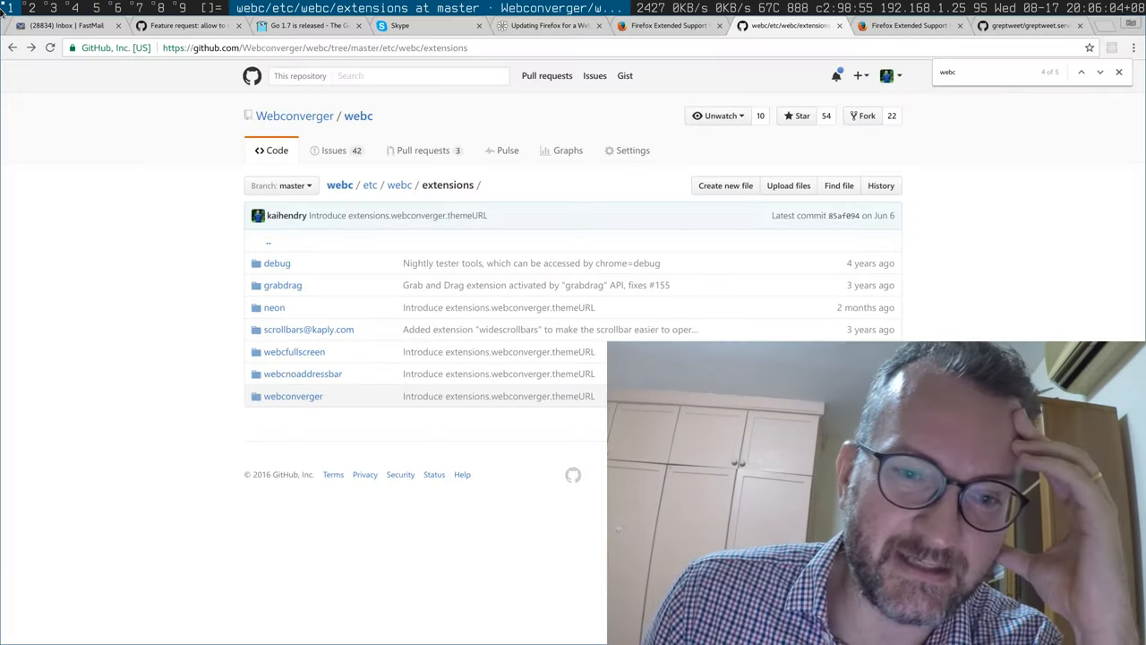
{"action": "mouse_move", "coordinate": [498, 462]}
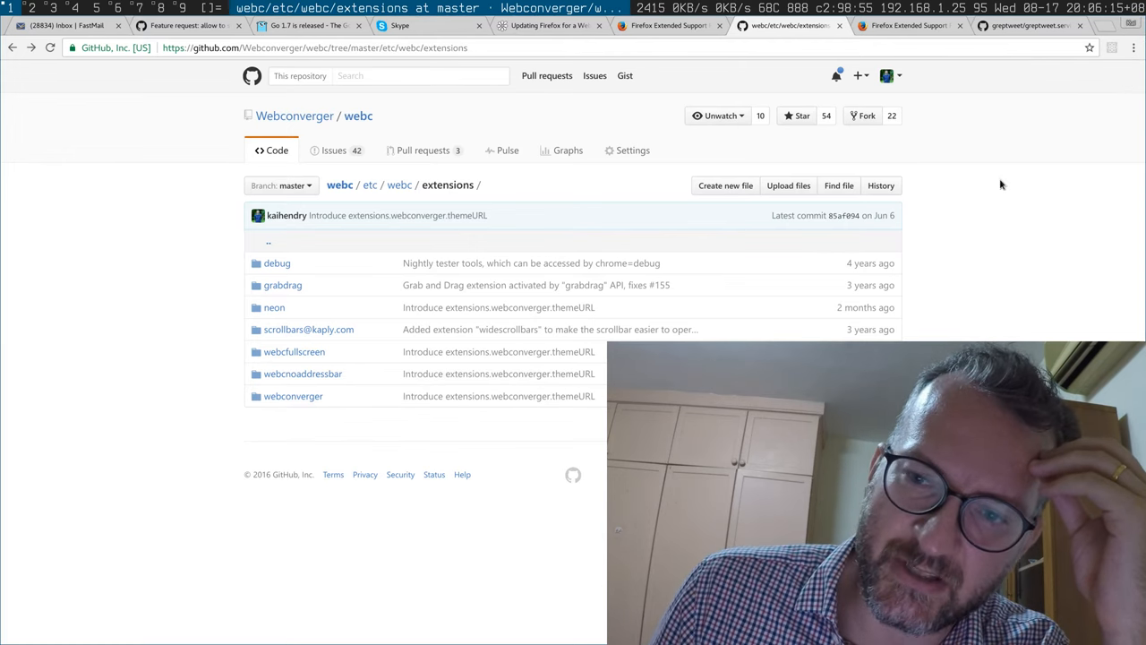
{"action": "mouse_move", "coordinate": [981, 208]}
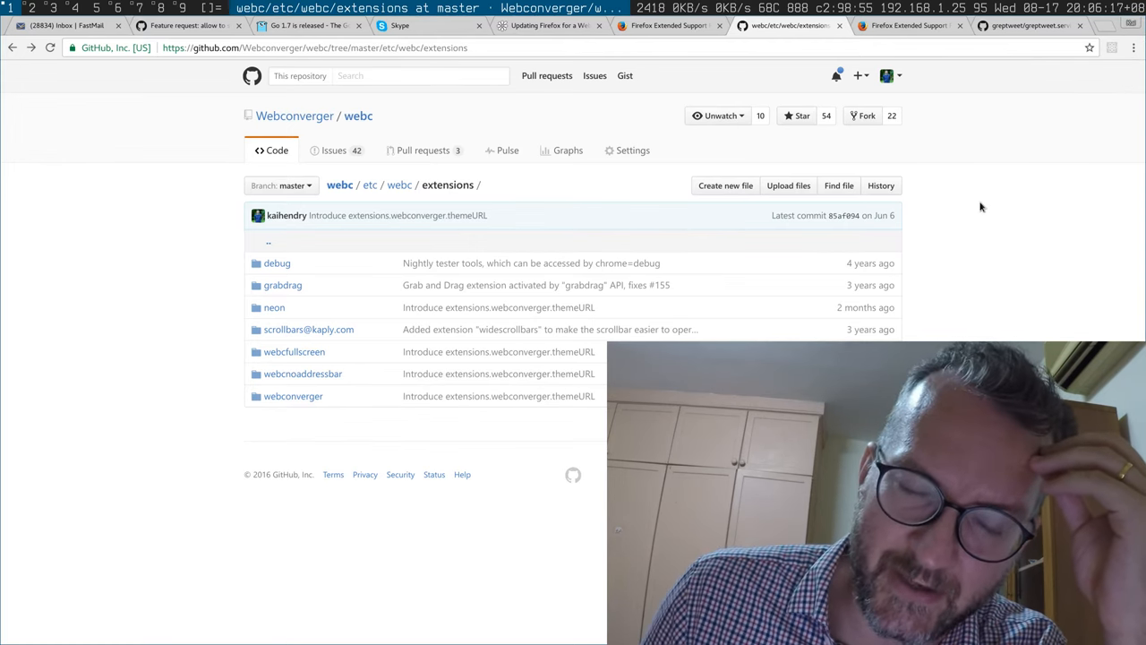